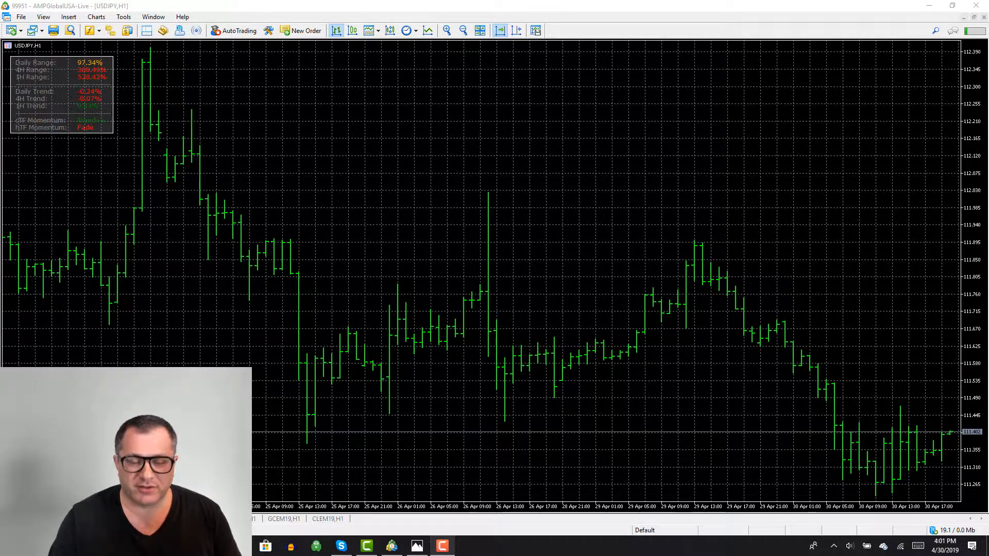
mouse_move(98, 186)
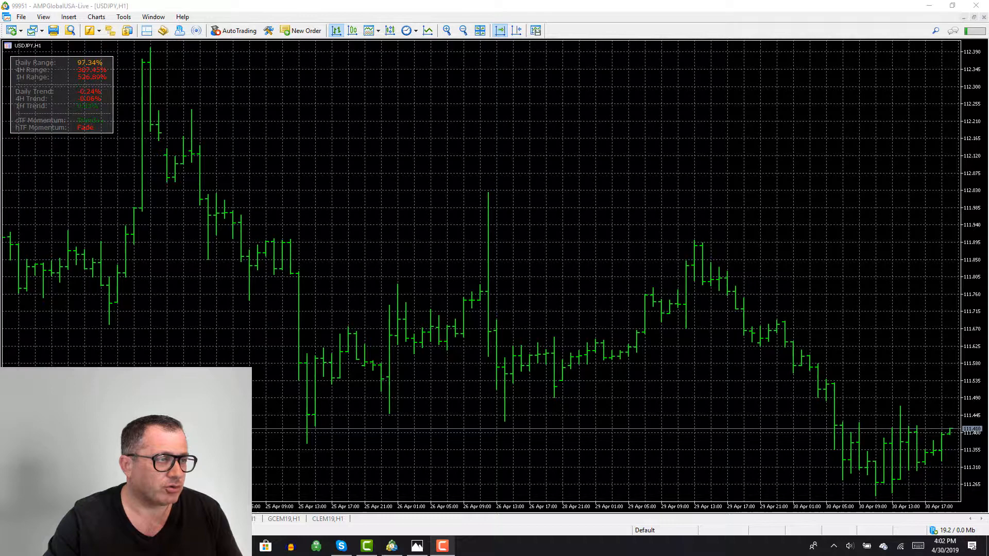
- Bring up the atr-1-trexam.png True Range diagram (cases A, B, C) from the taskbar
click(416, 546)
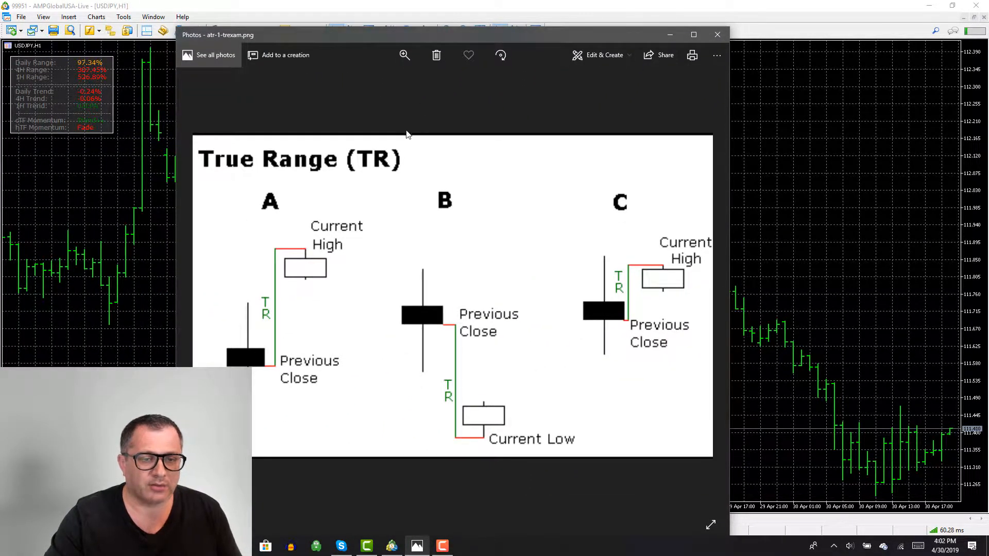
mouse_move(309, 251)
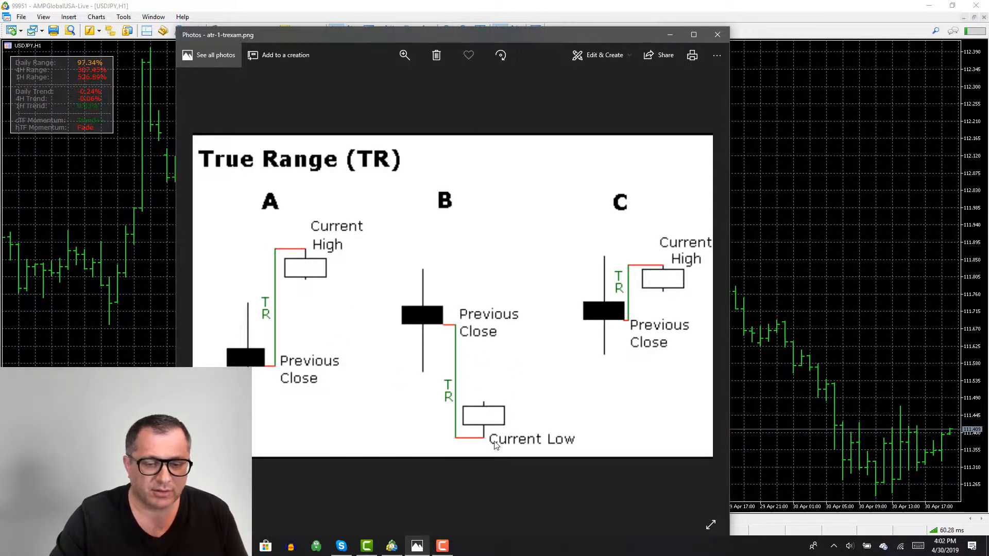
mouse_move(680, 312)
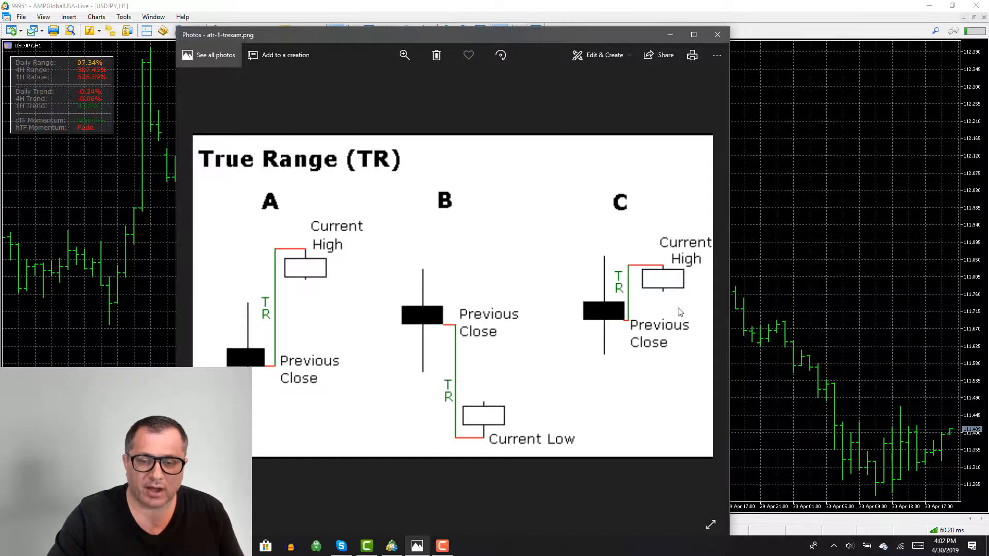
mouse_move(651, 353)
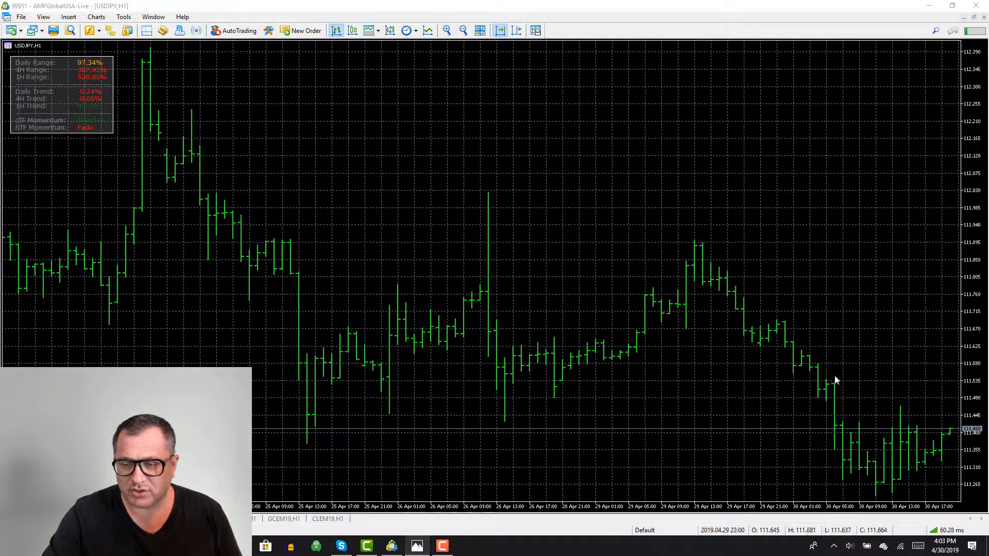
mouse_move(943, 442)
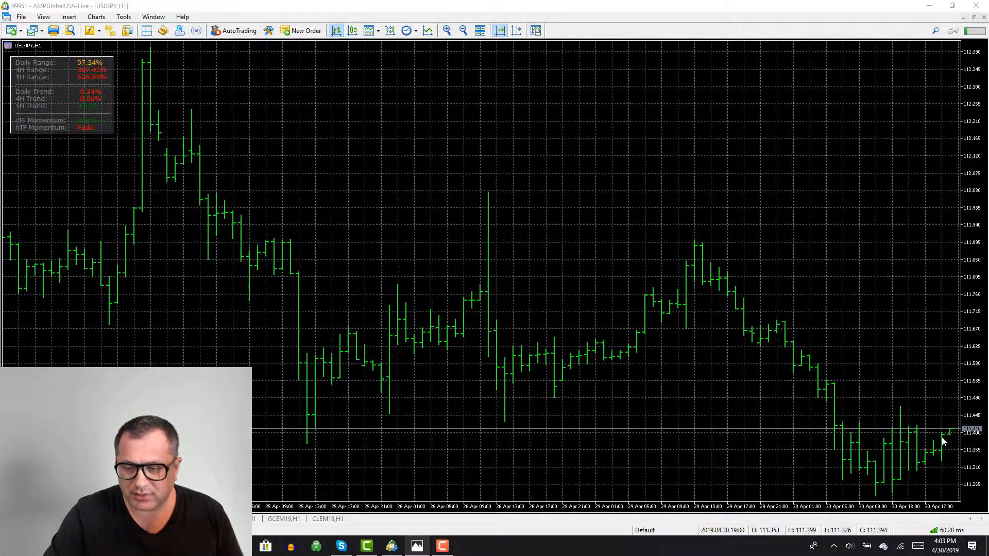
mouse_move(959, 463)
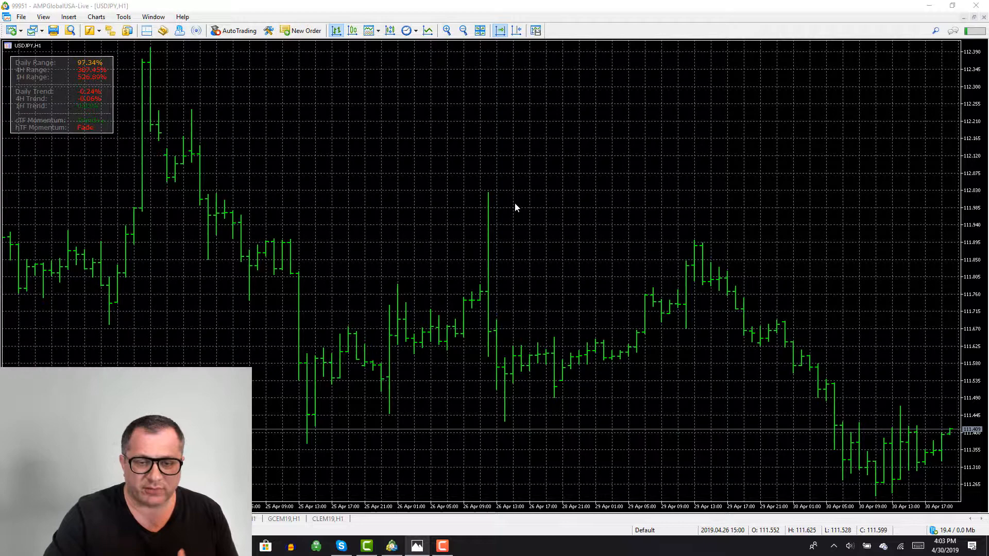
- Right-click the USDJPY hourly chart to show its context menu
right_click(515, 208)
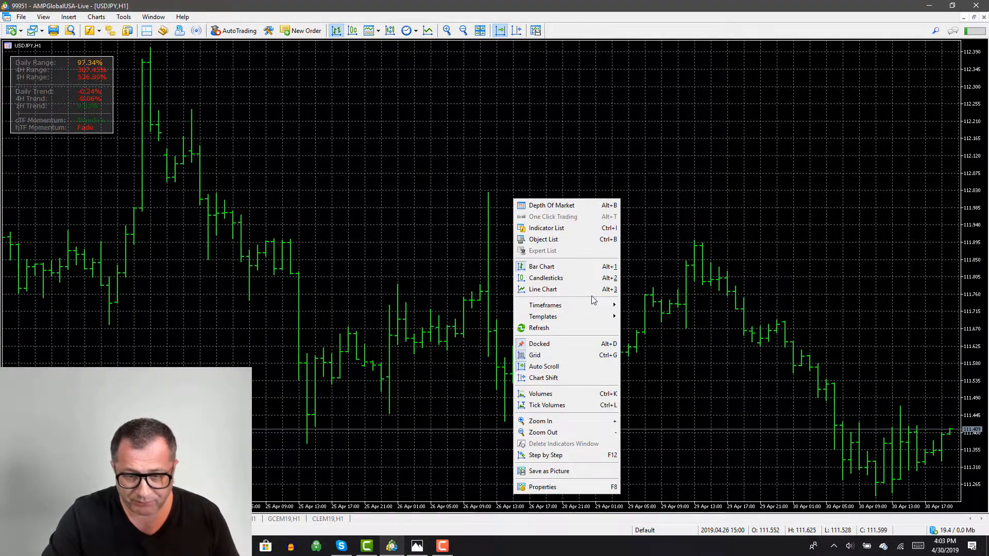
mouse_move(545, 305)
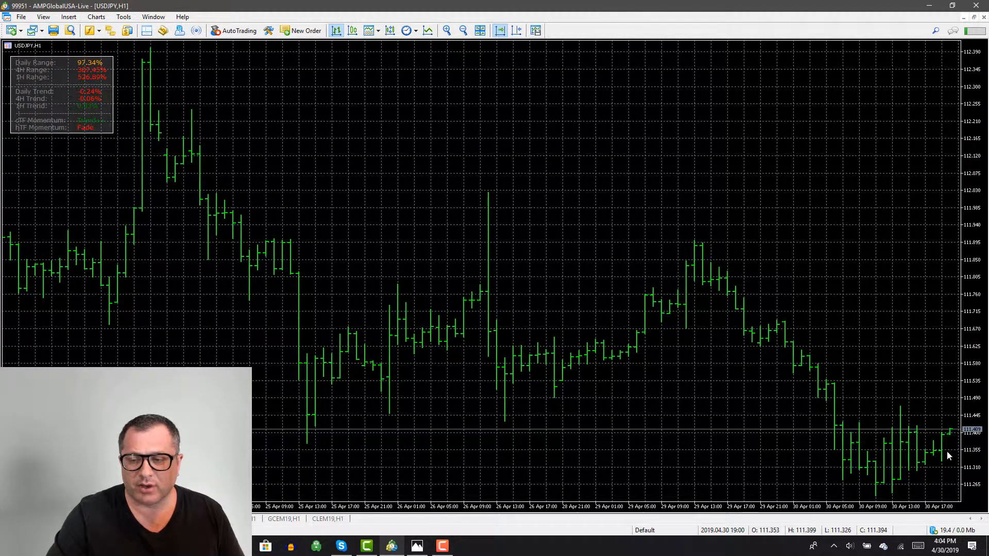
mouse_move(940, 484)
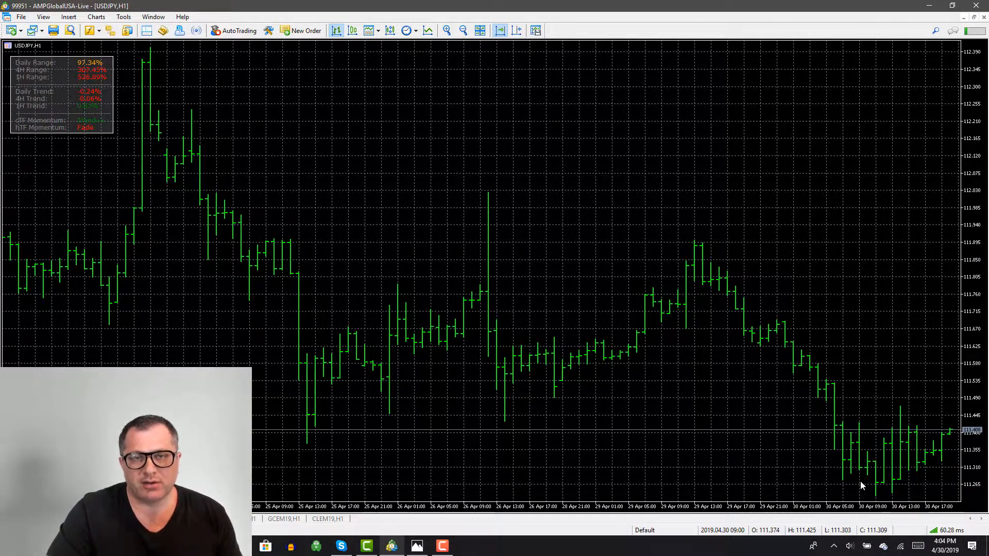
mouse_move(803, 439)
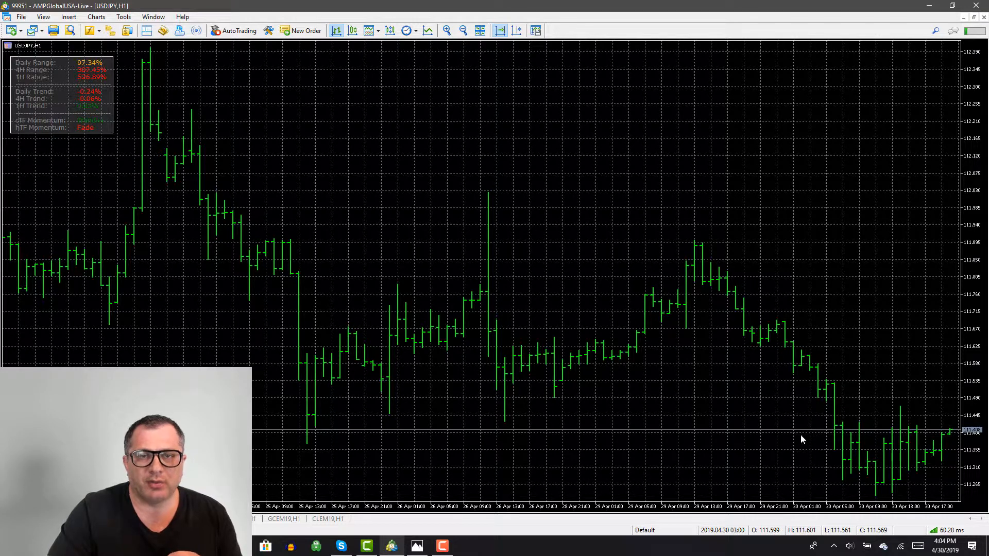
mouse_move(793, 425)
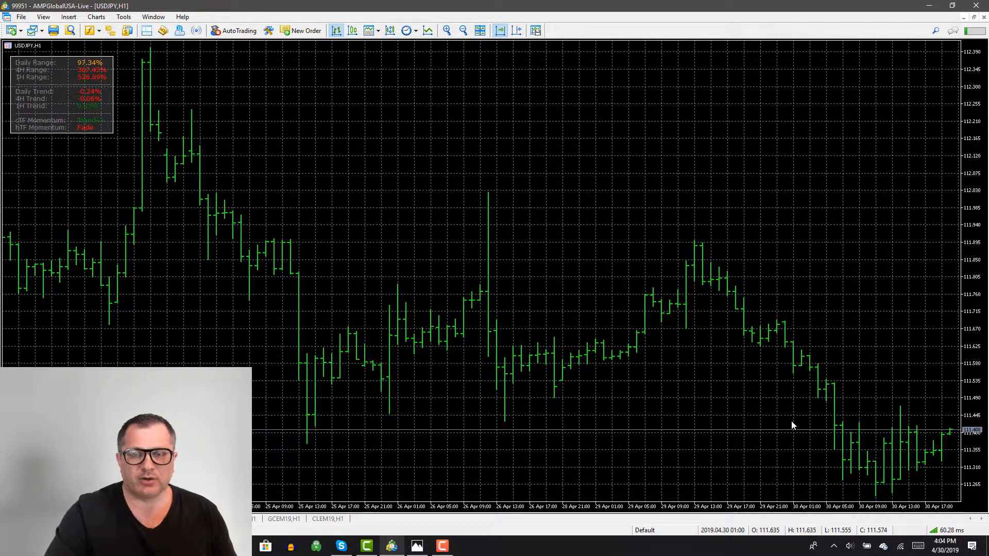